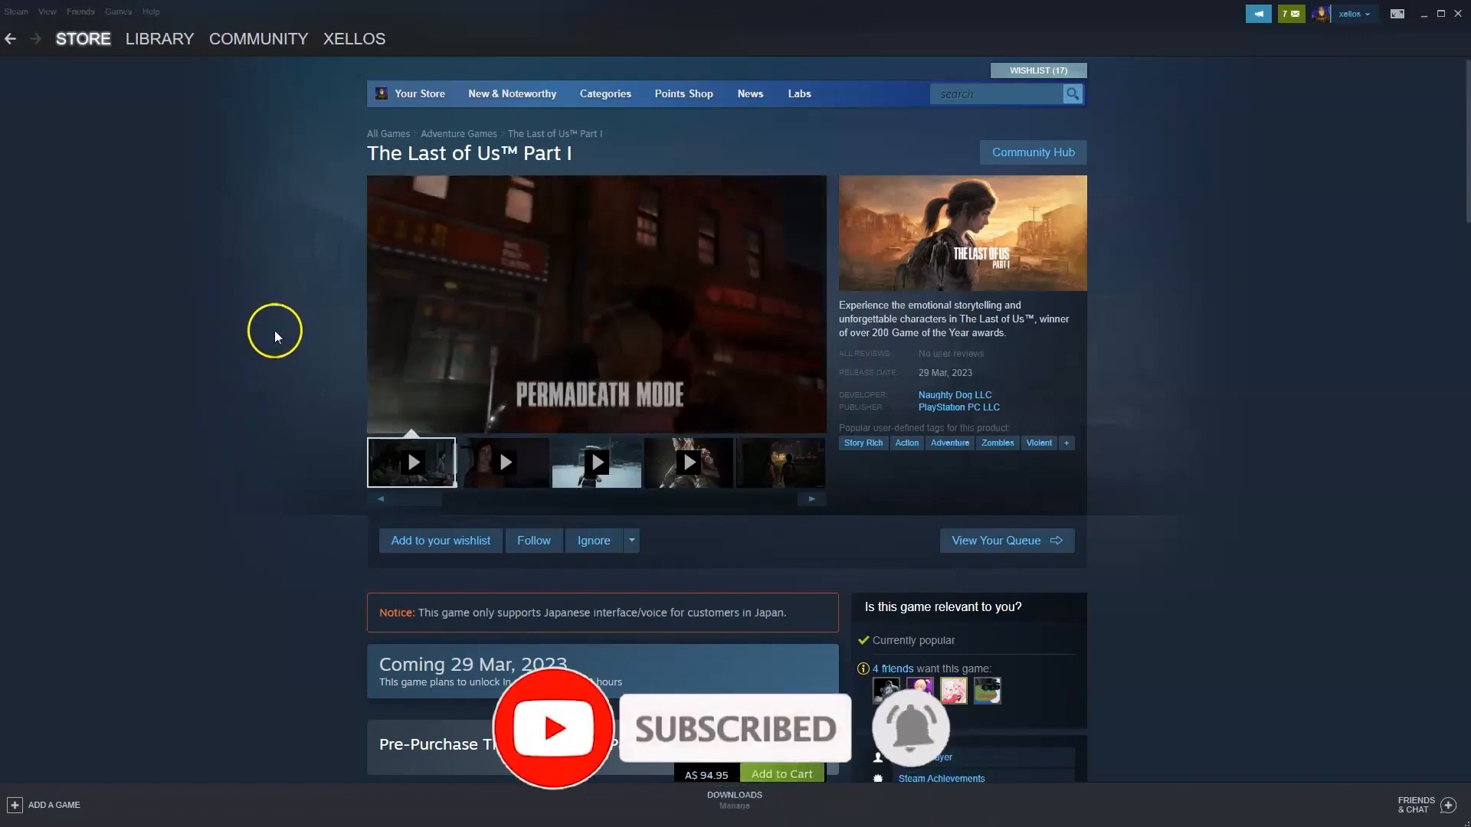
# Download SteamSetup for Windows from the Install Steam page and run it from Chrome's download bar
pyautogui.scroll(-3)
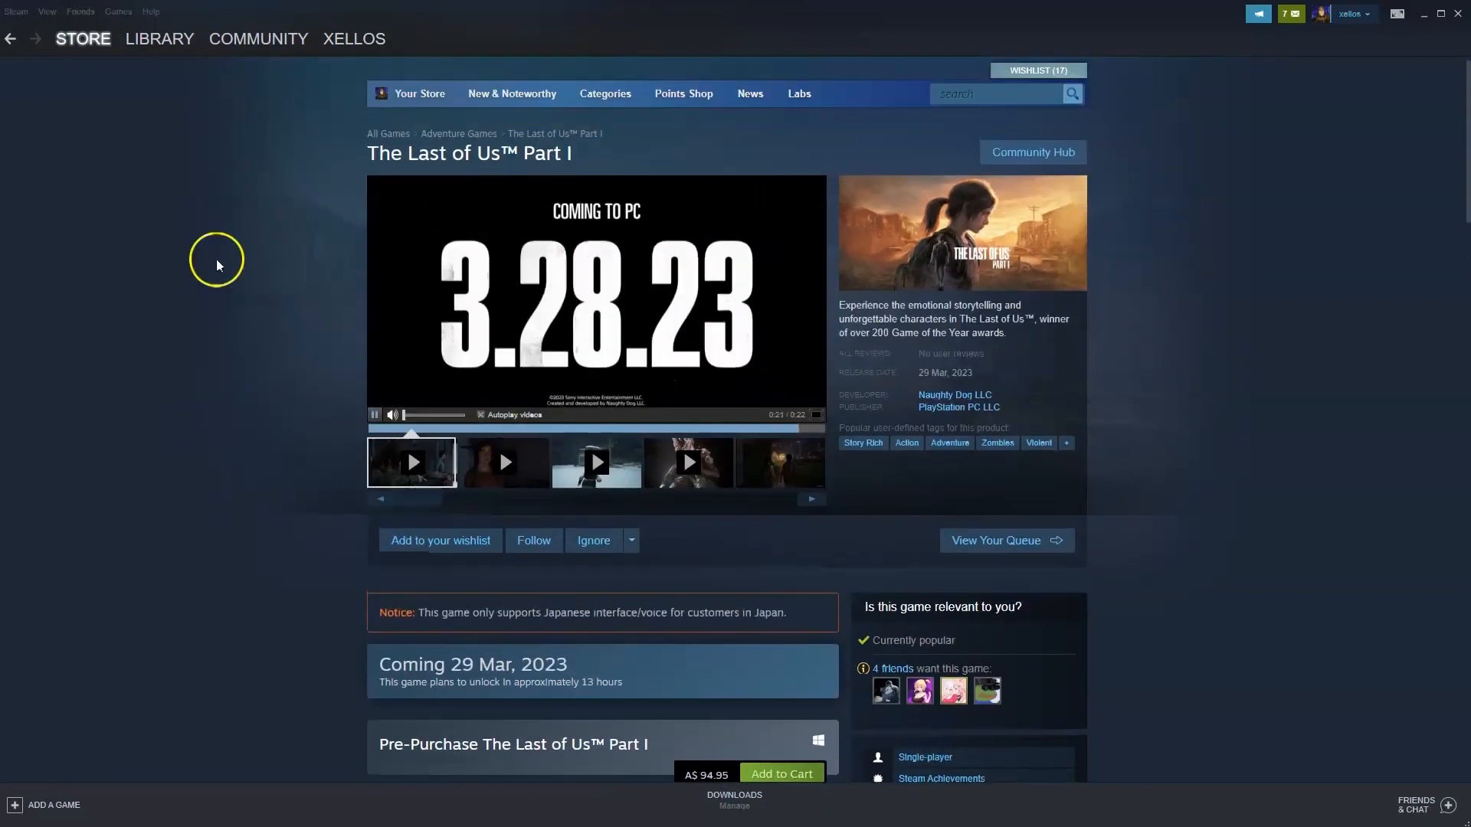
pyautogui.click(502, 462)
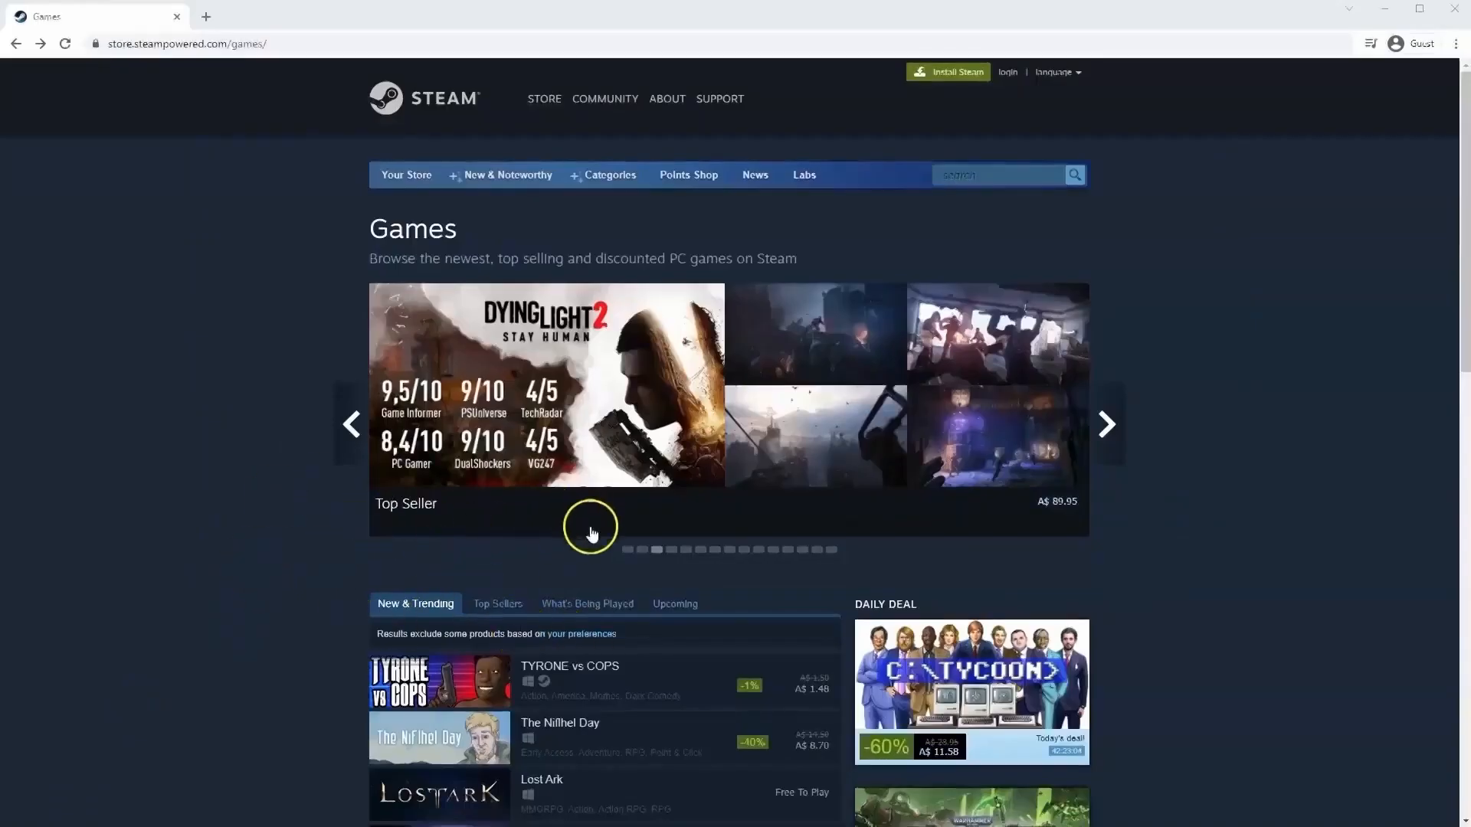
pyautogui.moveTo(976, 76)
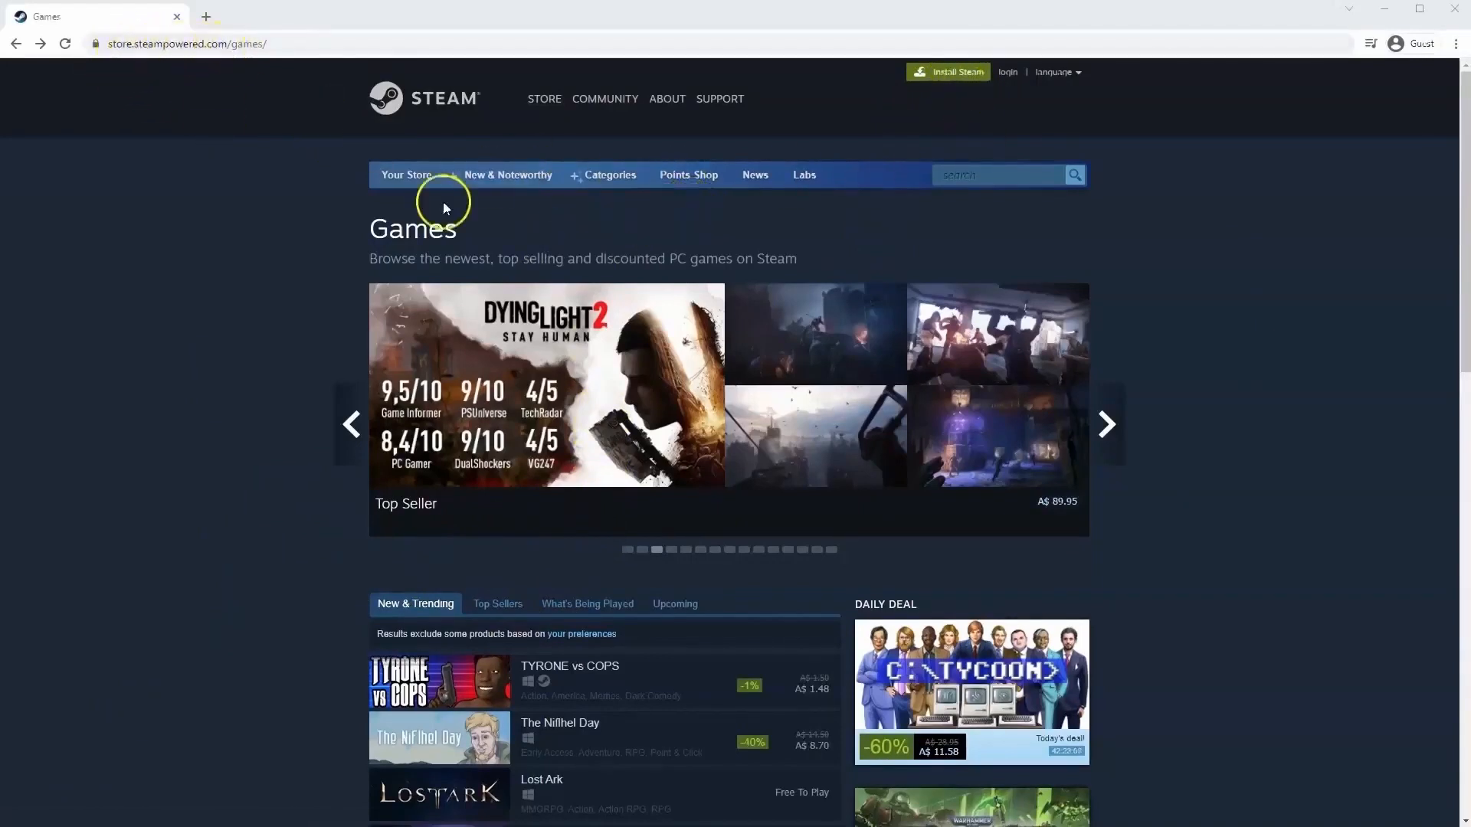
pyautogui.moveTo(749, 282)
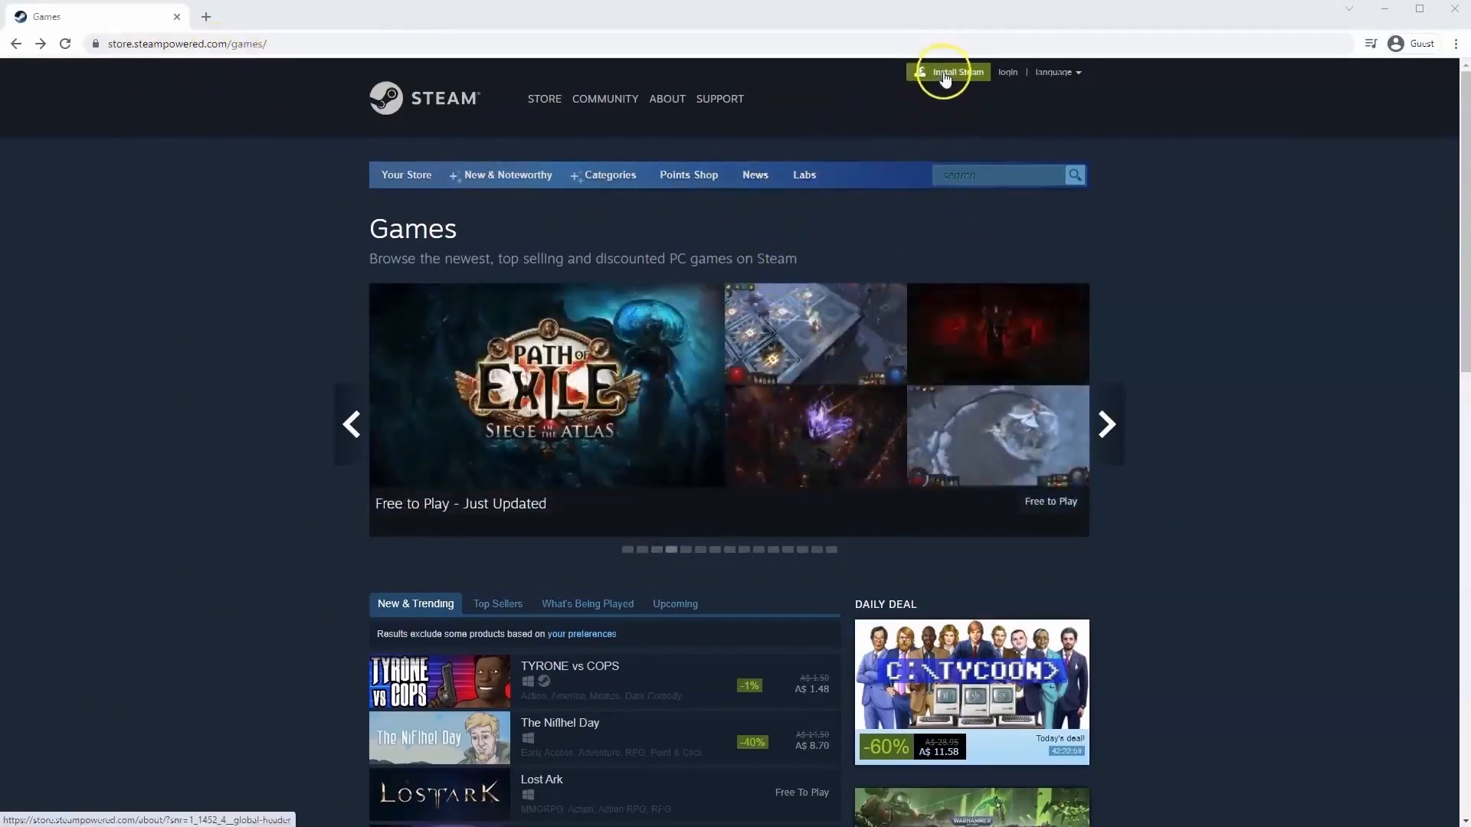
pyautogui.click(949, 72)
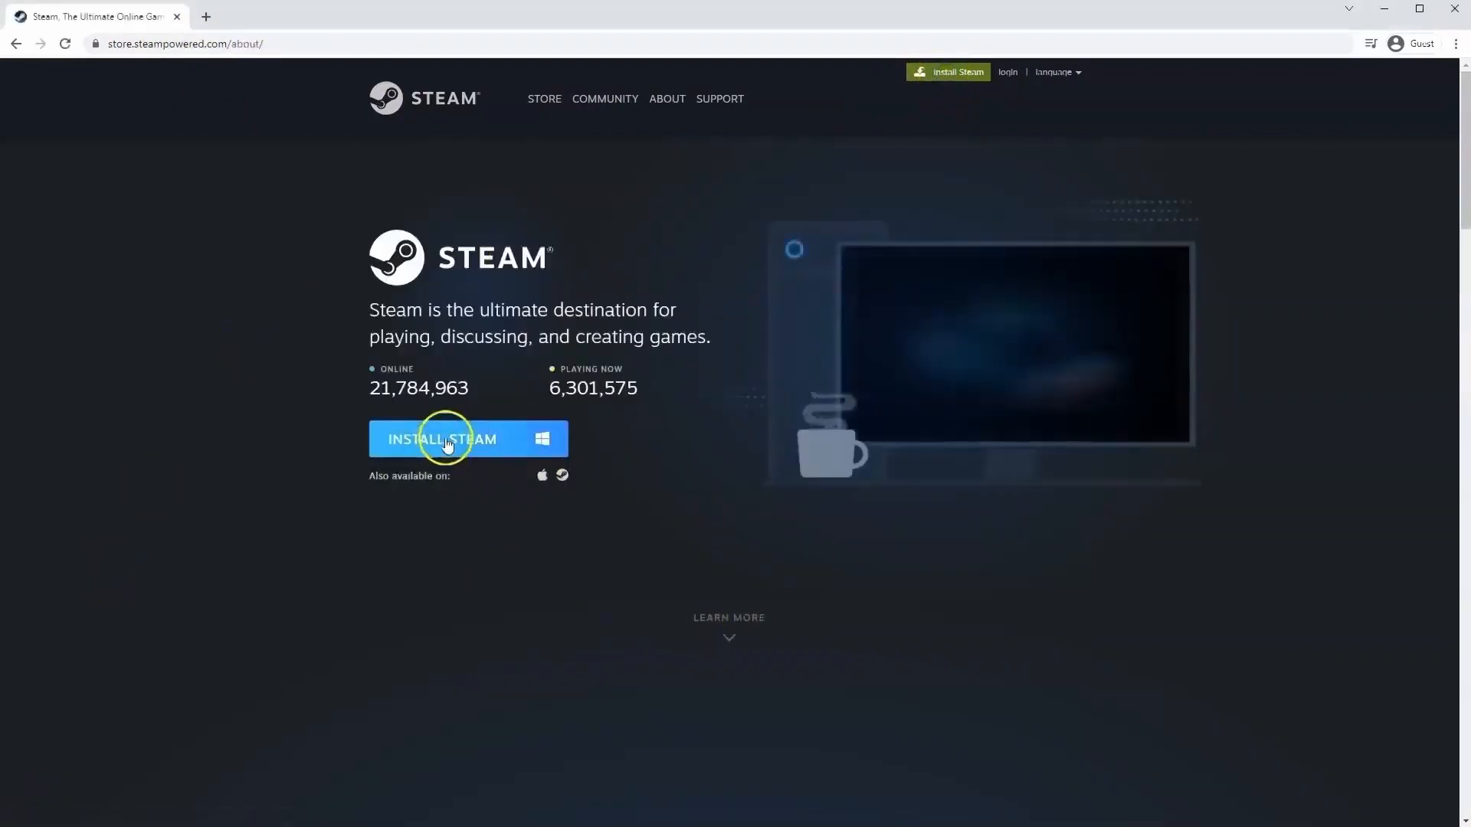
pyautogui.click(444, 439)
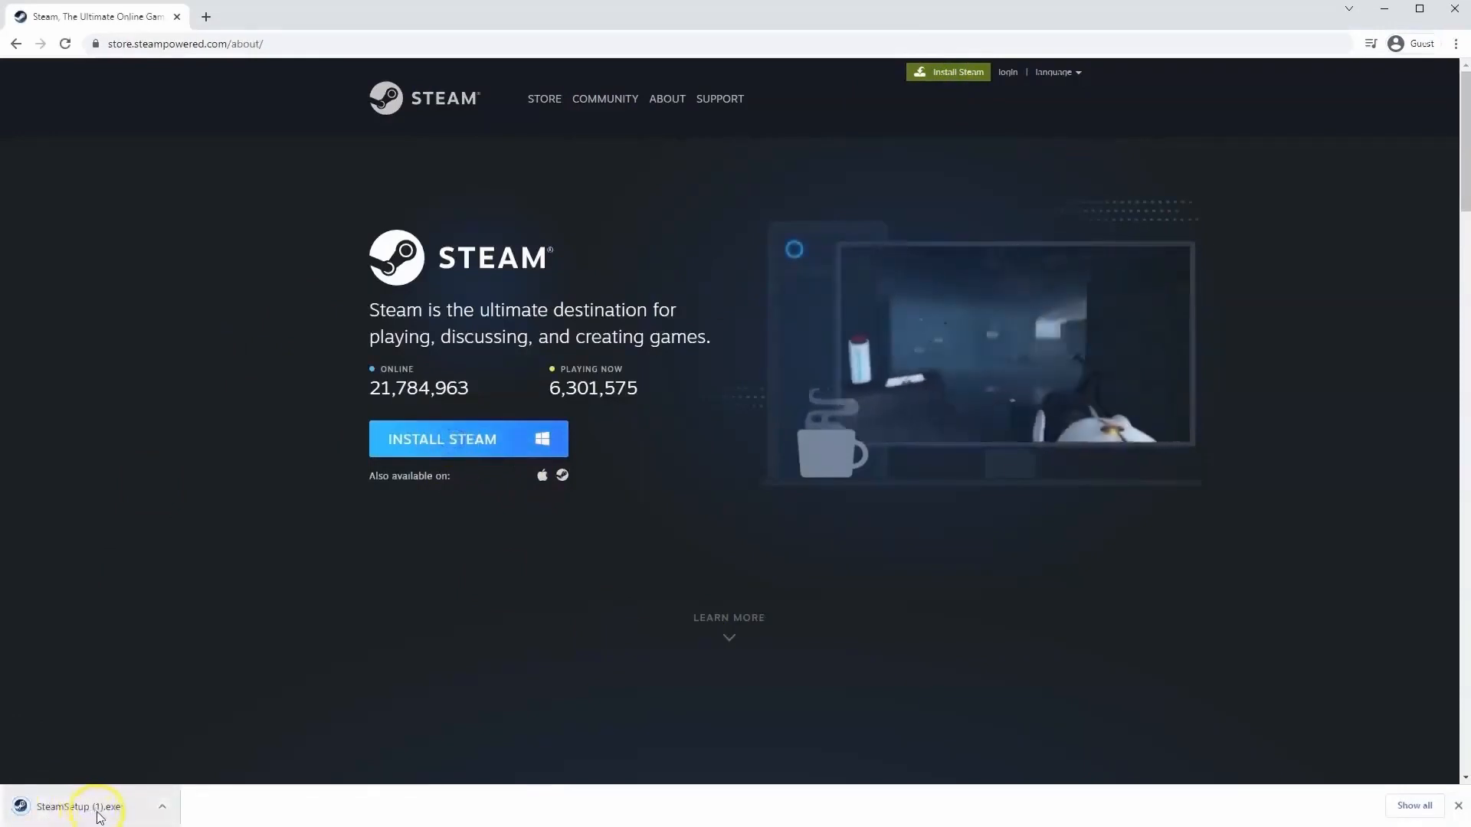
pyautogui.click(79, 812)
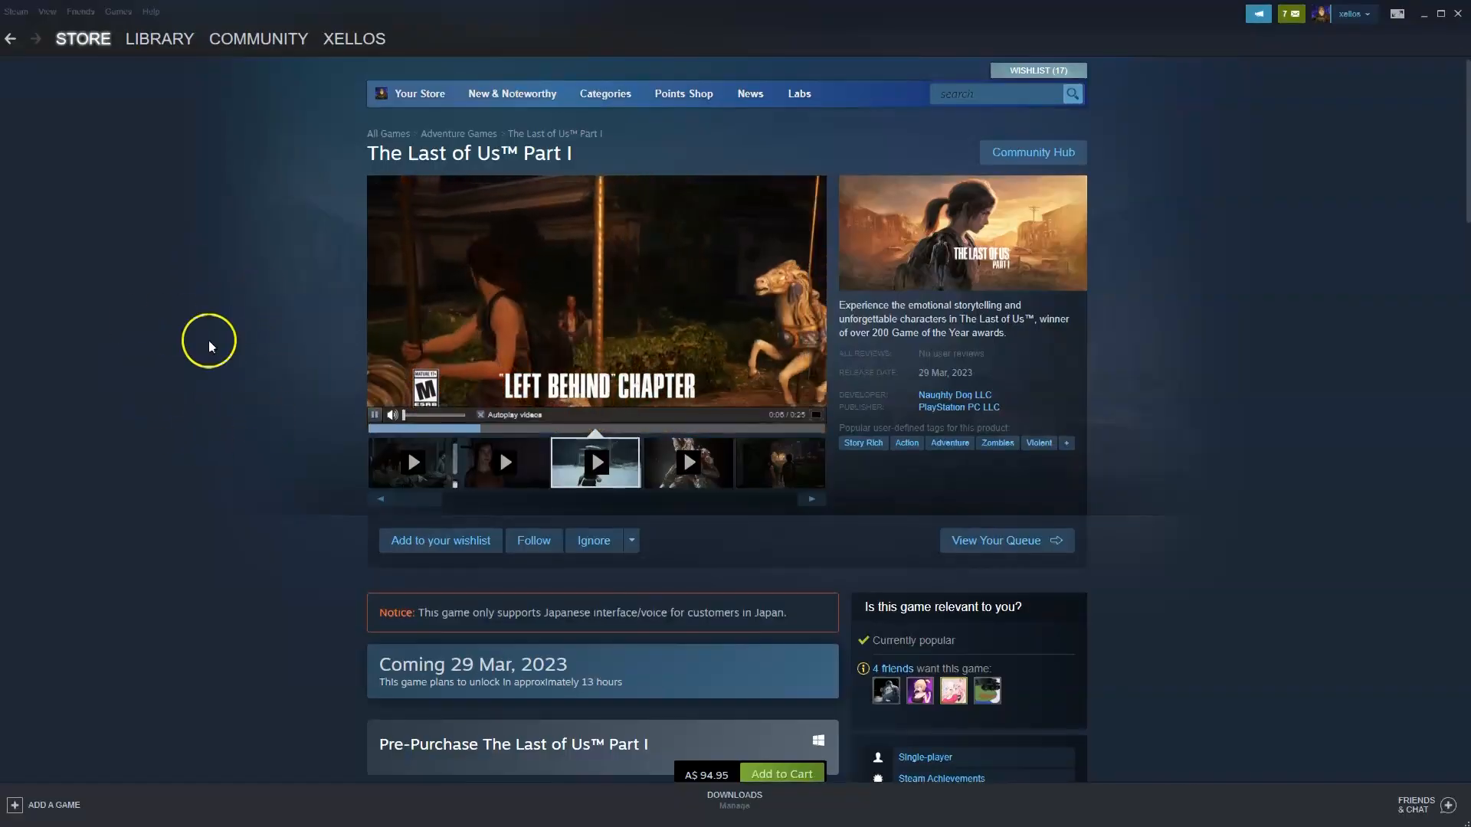
# Search the Steam store front page for 'The Last of Us™ Part I'
pyautogui.click(82, 38)
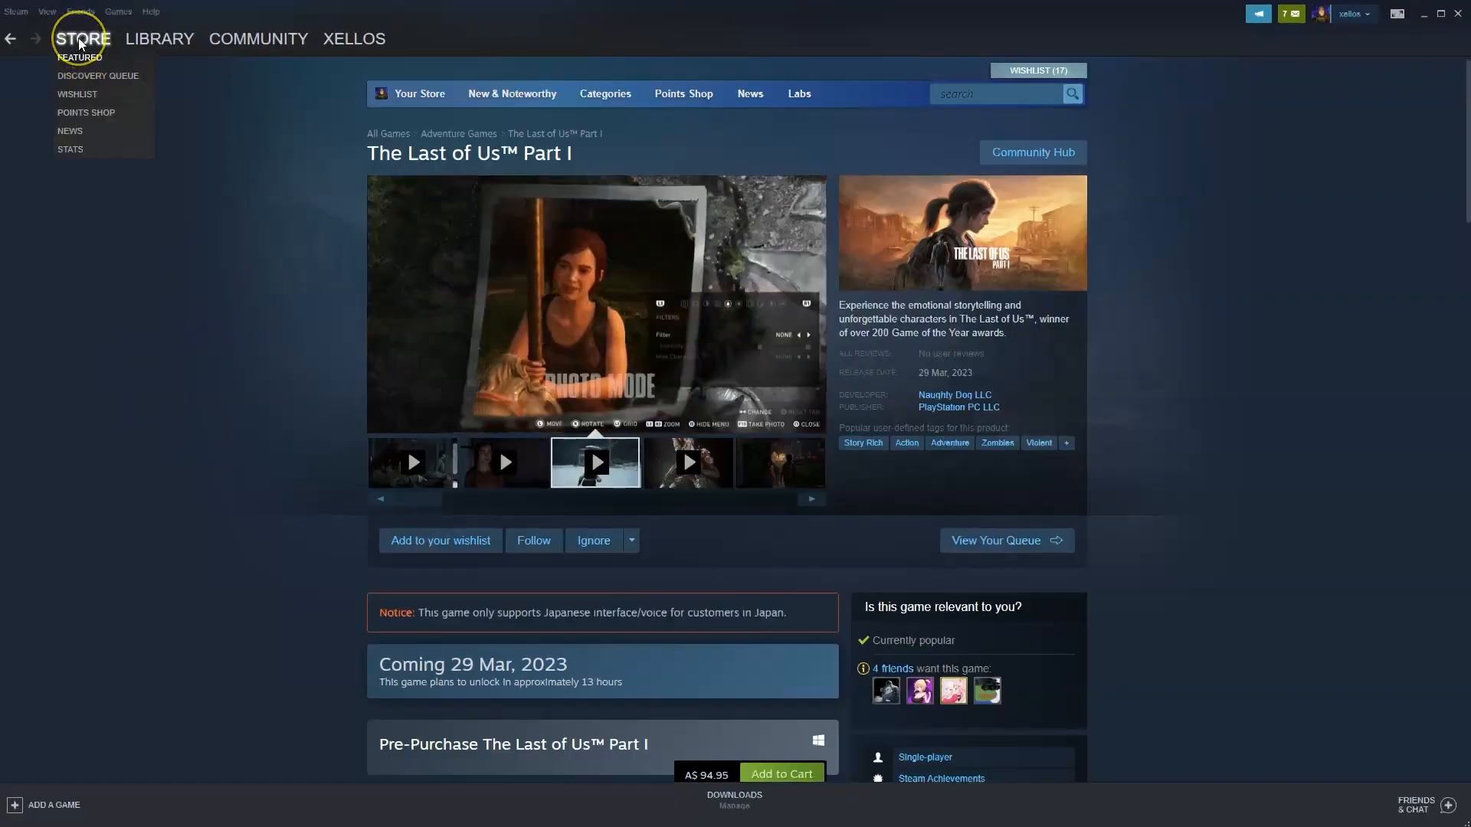
pyautogui.click(80, 56)
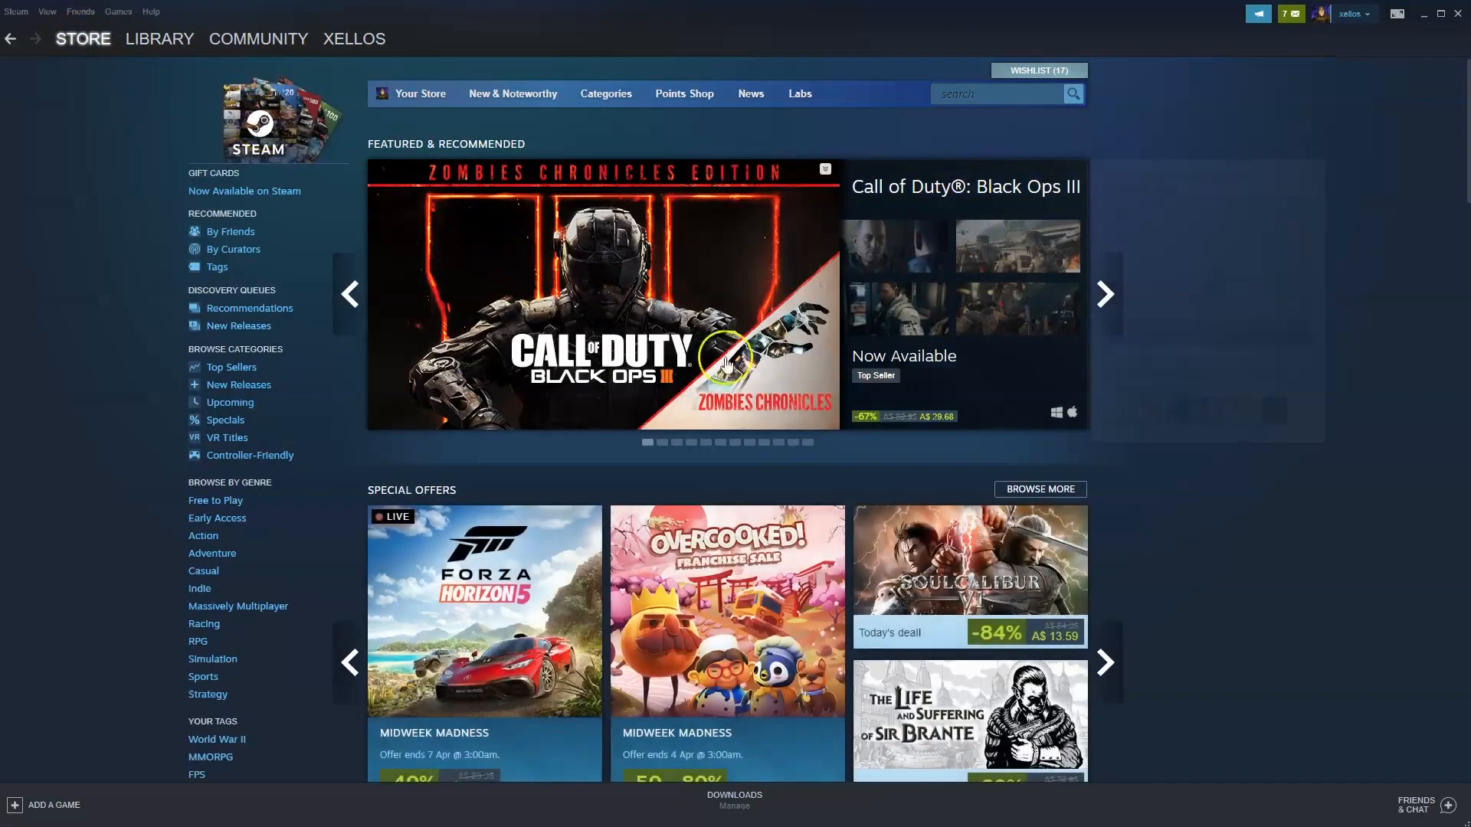
pyautogui.write('The Last of Us™ Part I')
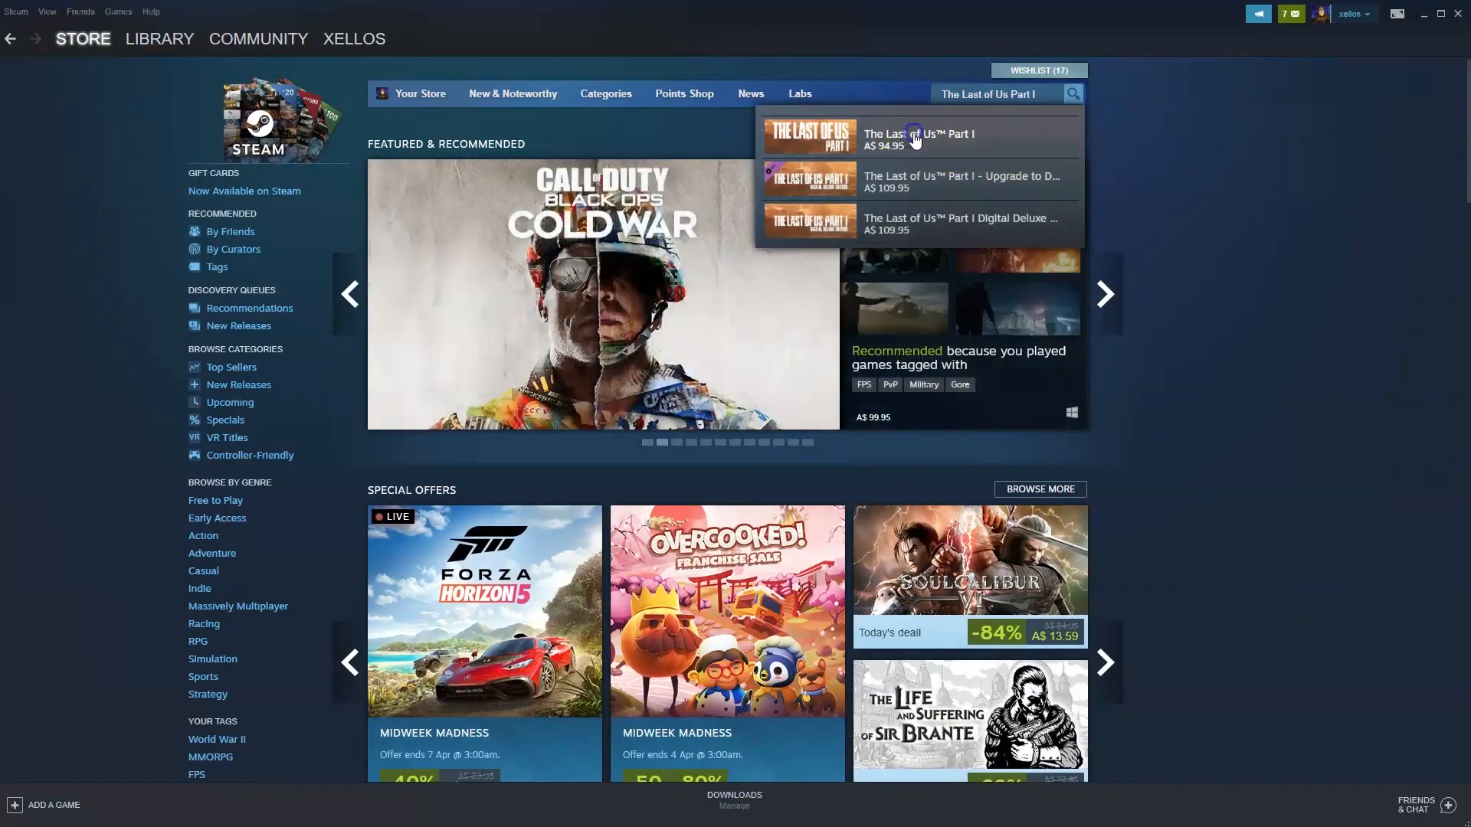
# Add the standard pre-purchase of The Last of Us Part I (A$ 94.95) to the cart from its store page
pyautogui.click(917, 140)
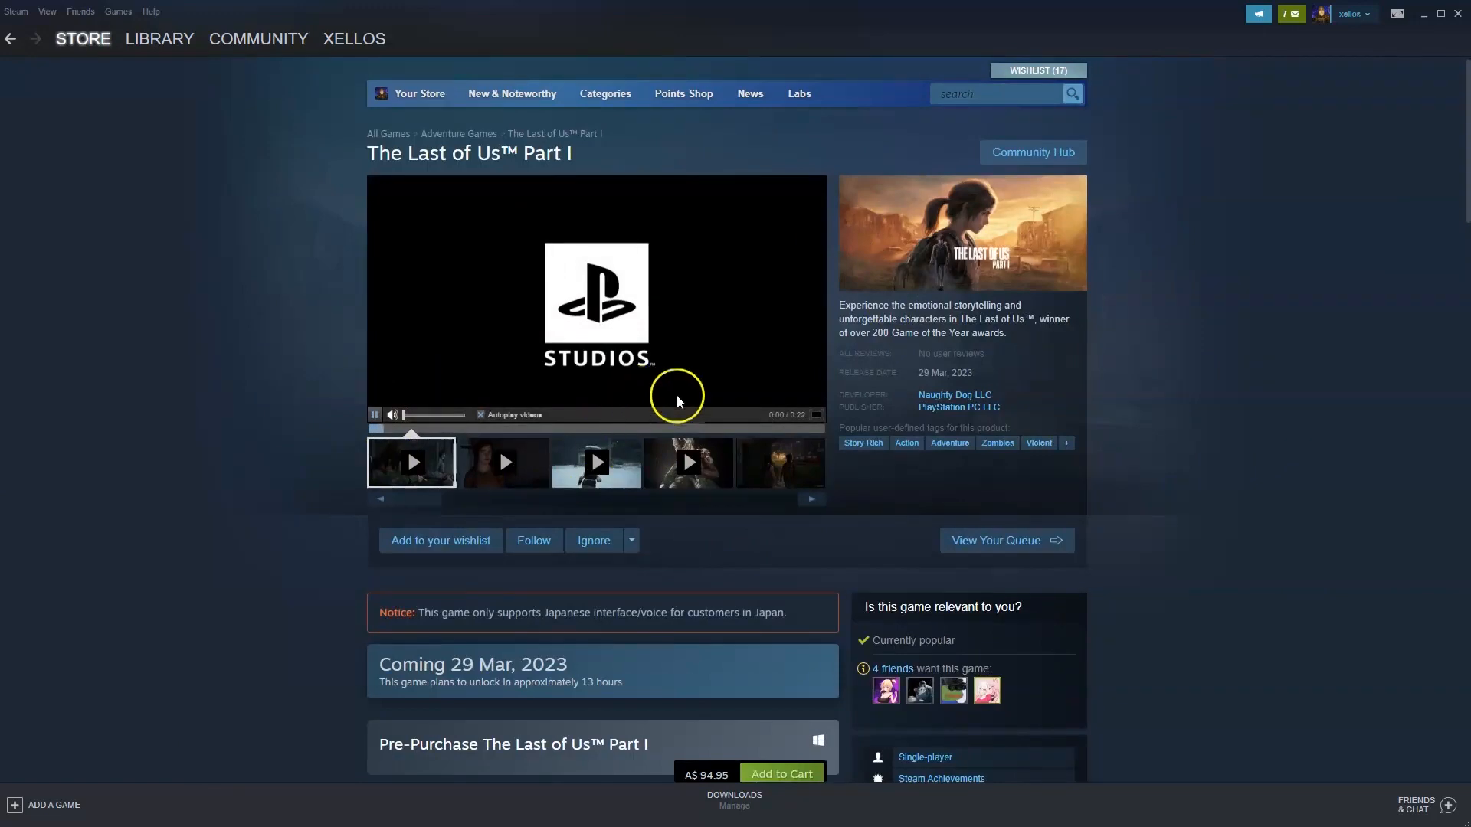
pyautogui.scroll(-3)
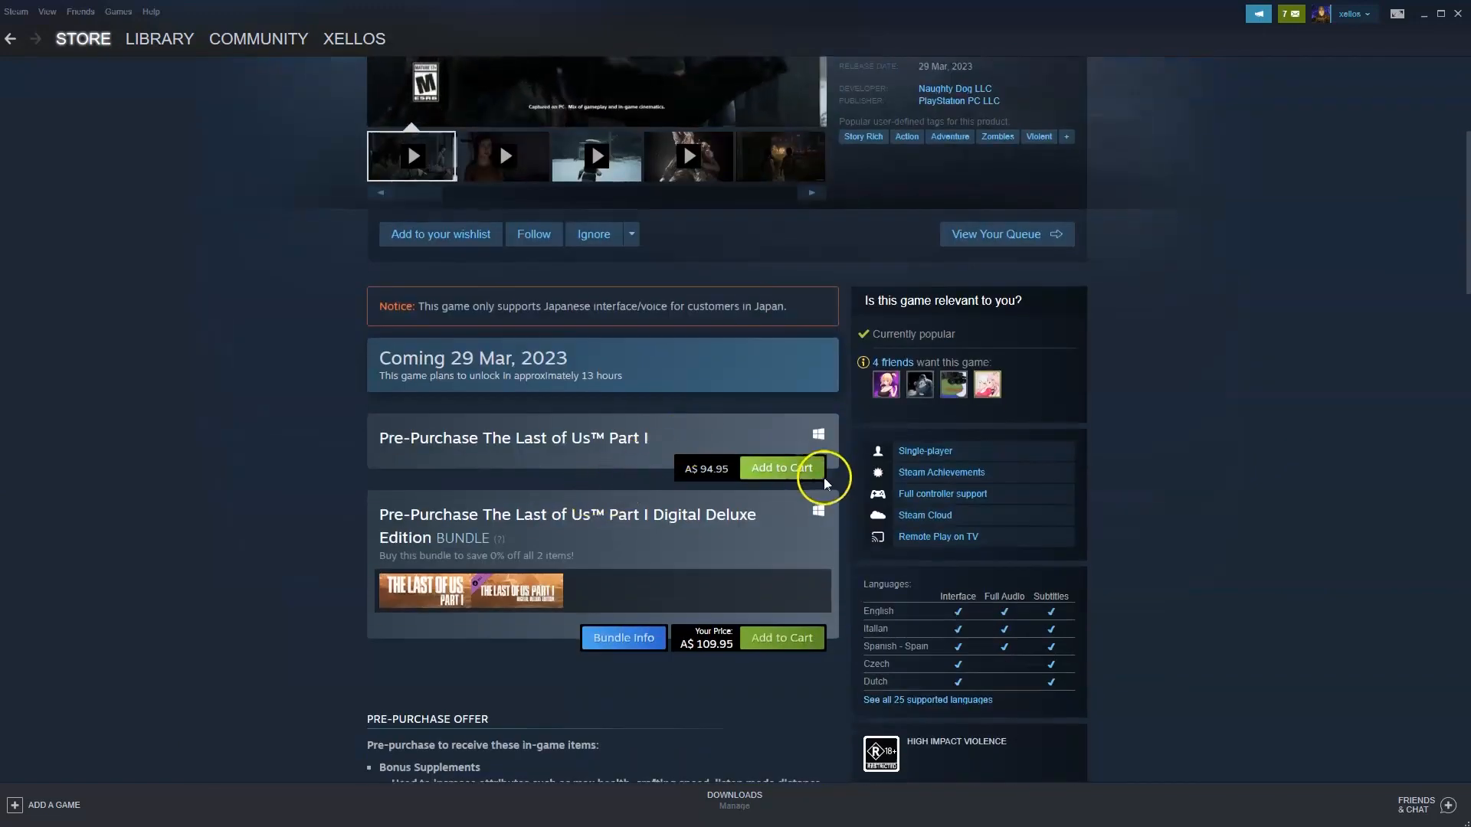
pyautogui.moveTo(777, 472)
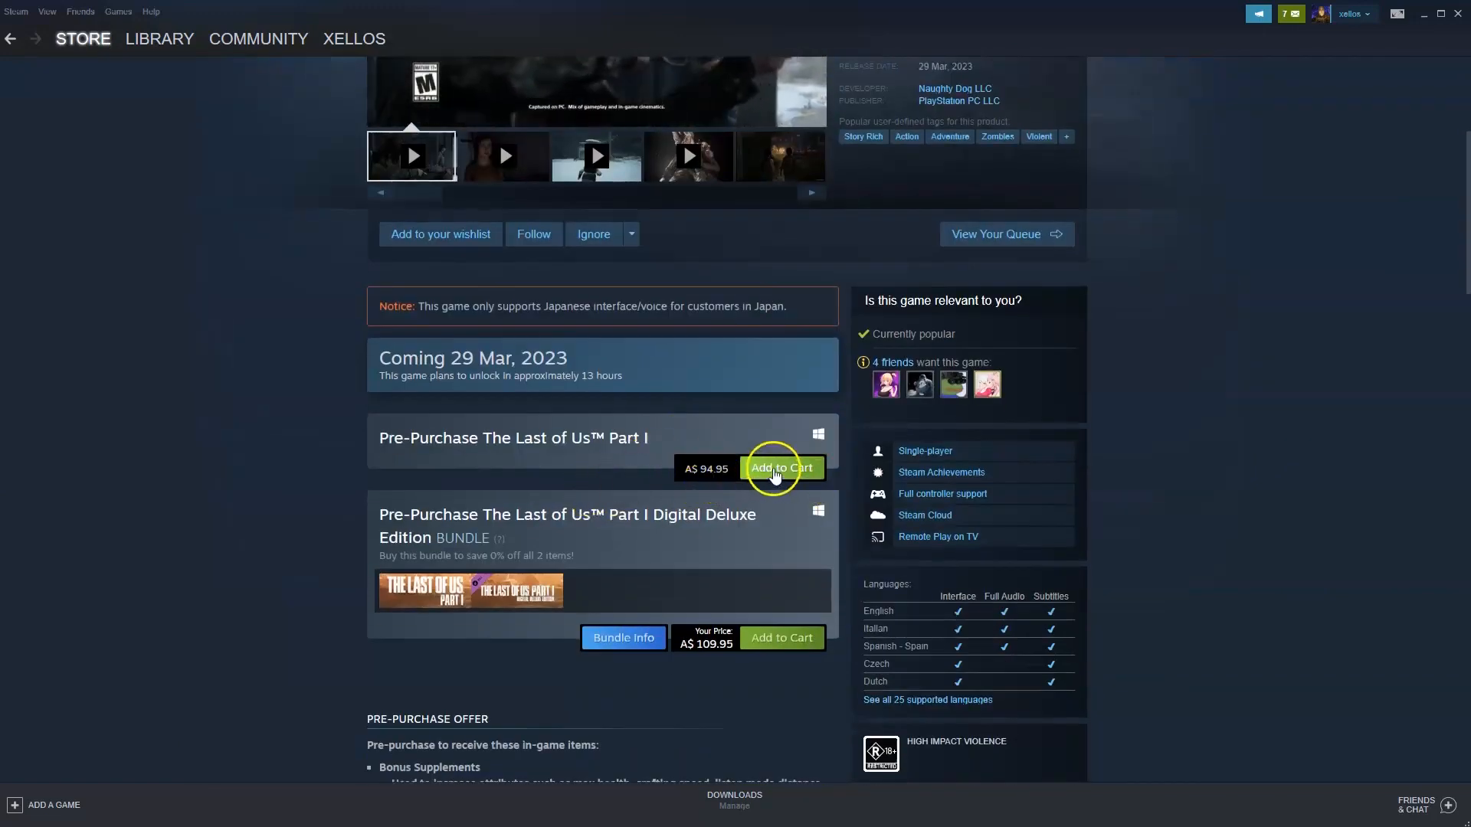
pyautogui.click(780, 469)
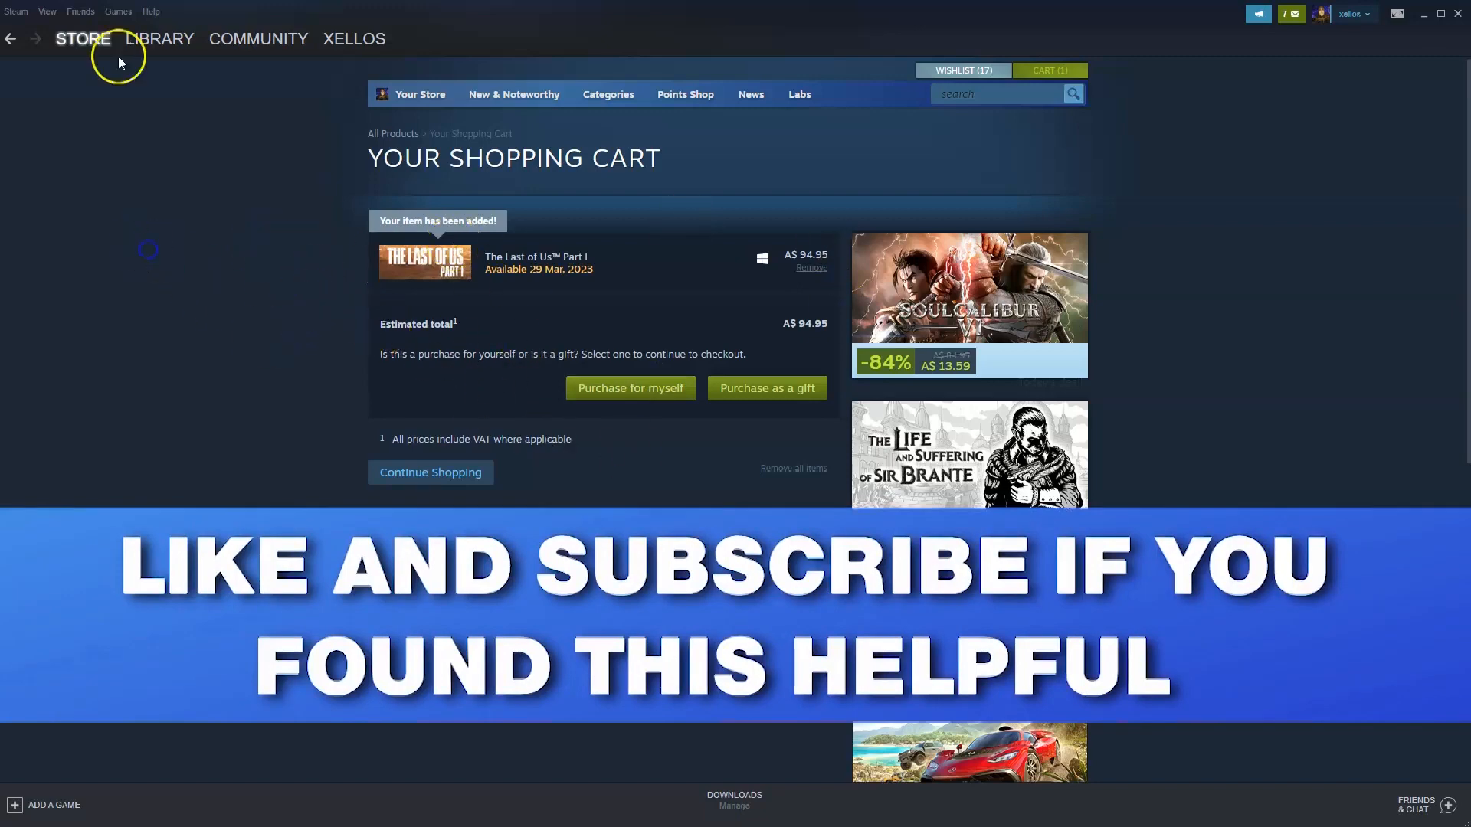
pyautogui.click(160, 38)
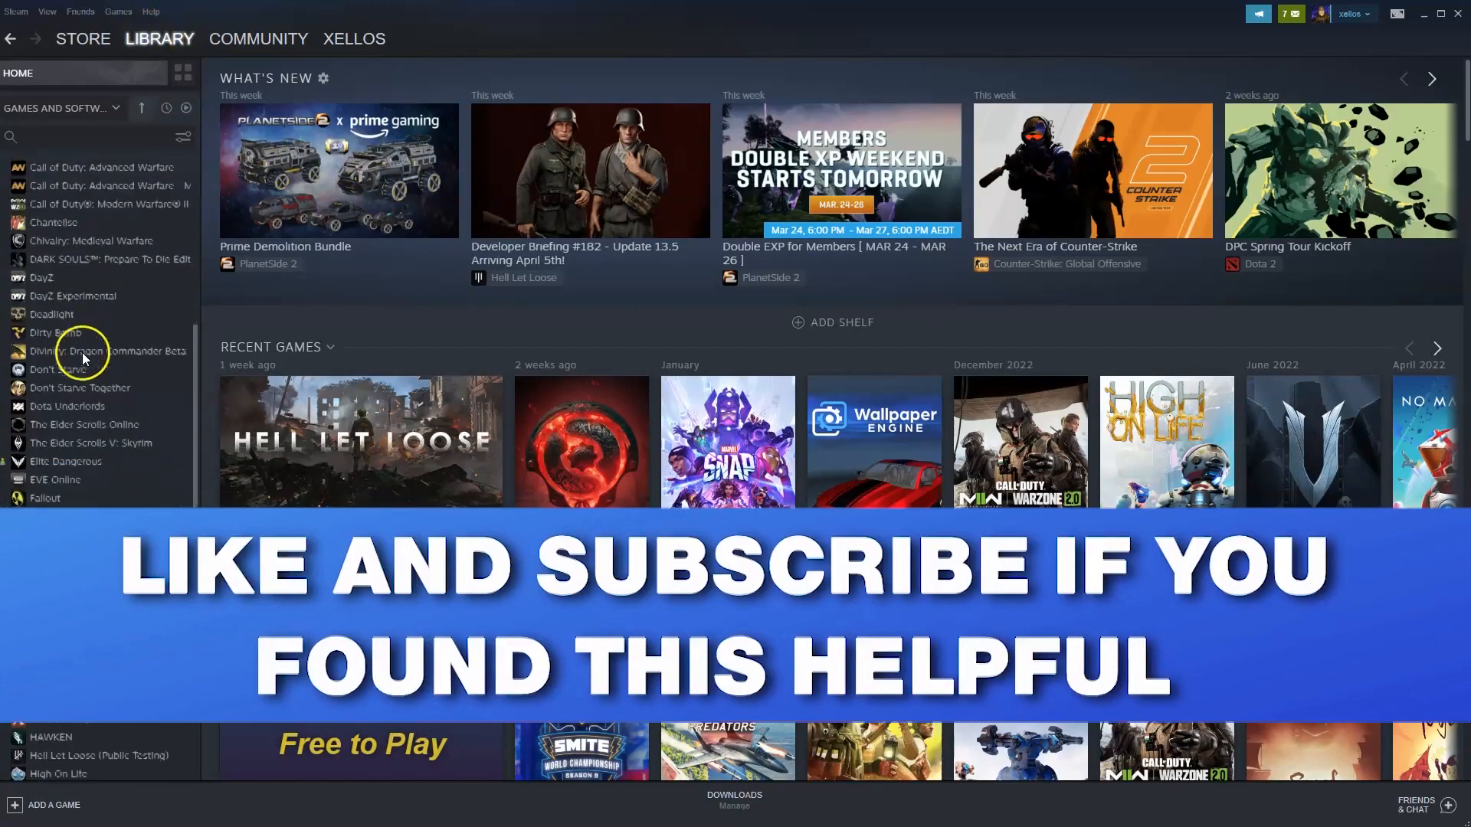
# Scroll the library games list down to Elite Dangerous, Half-Life and High On Life
pyautogui.scroll(-3)
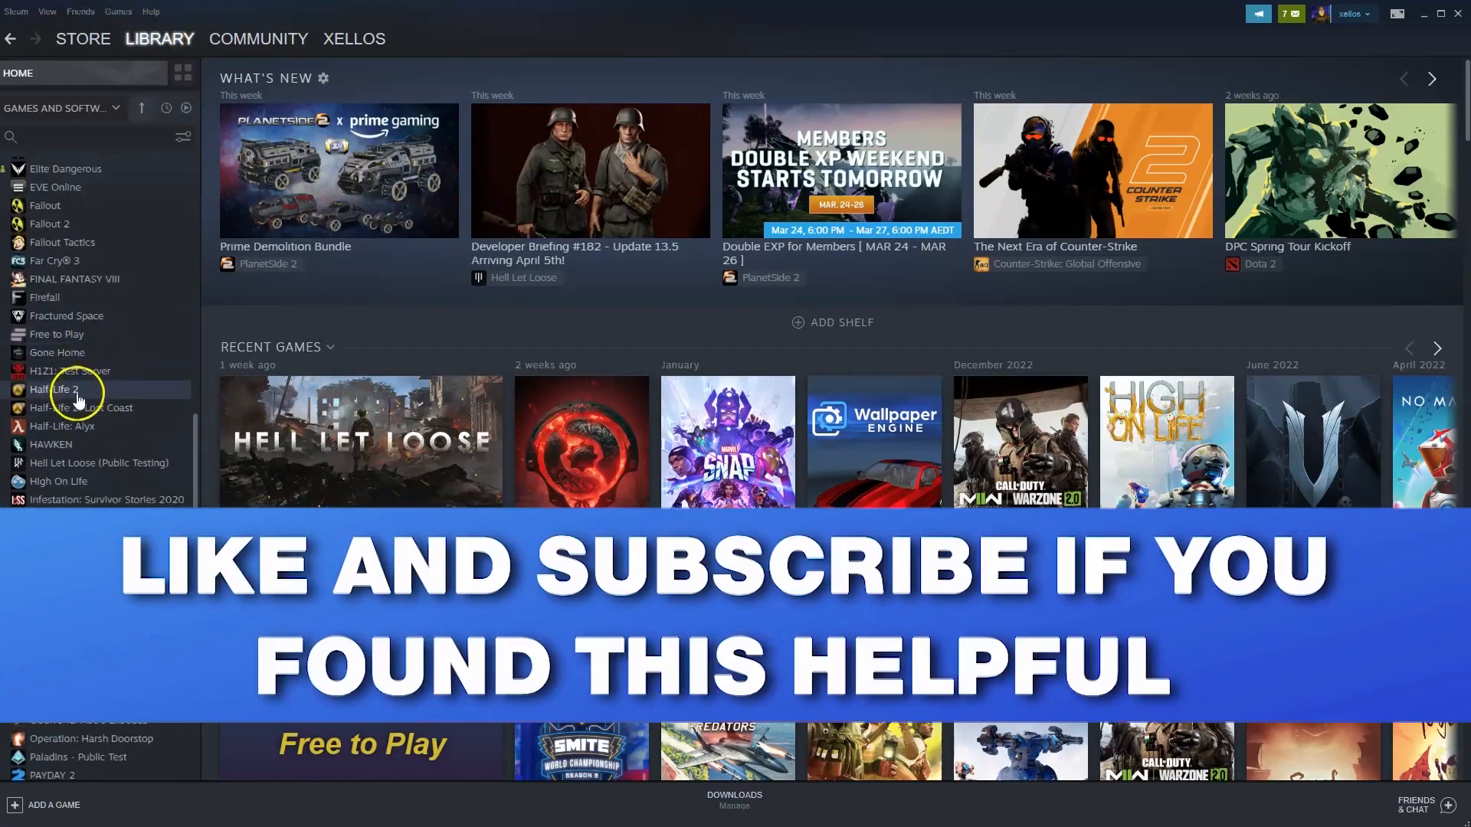